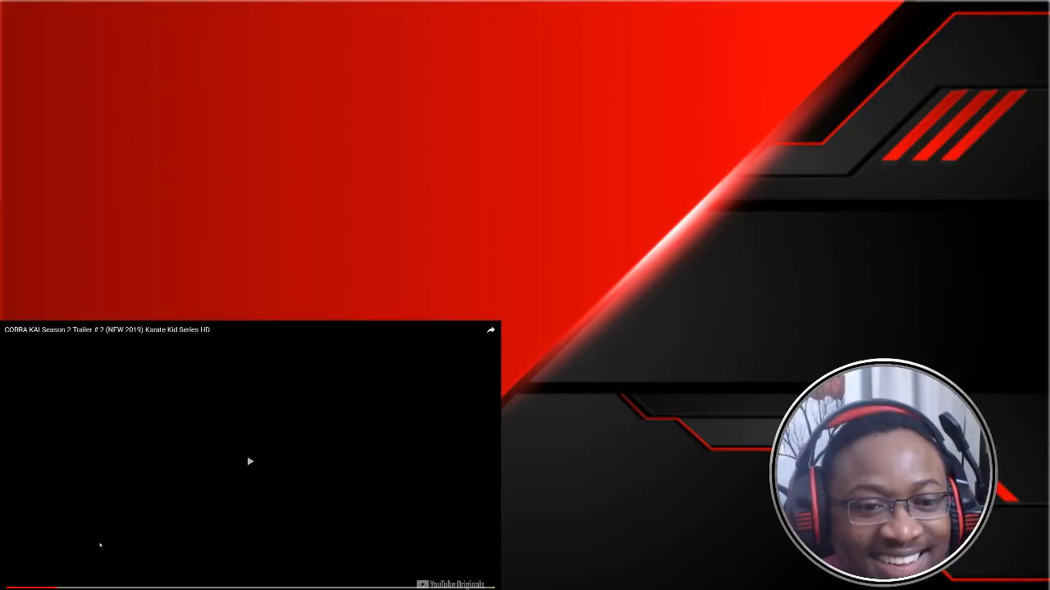
# Start the Cobra Kai Season 2 trailer in the embedded YouTube player.
pyautogui.click(250, 461)
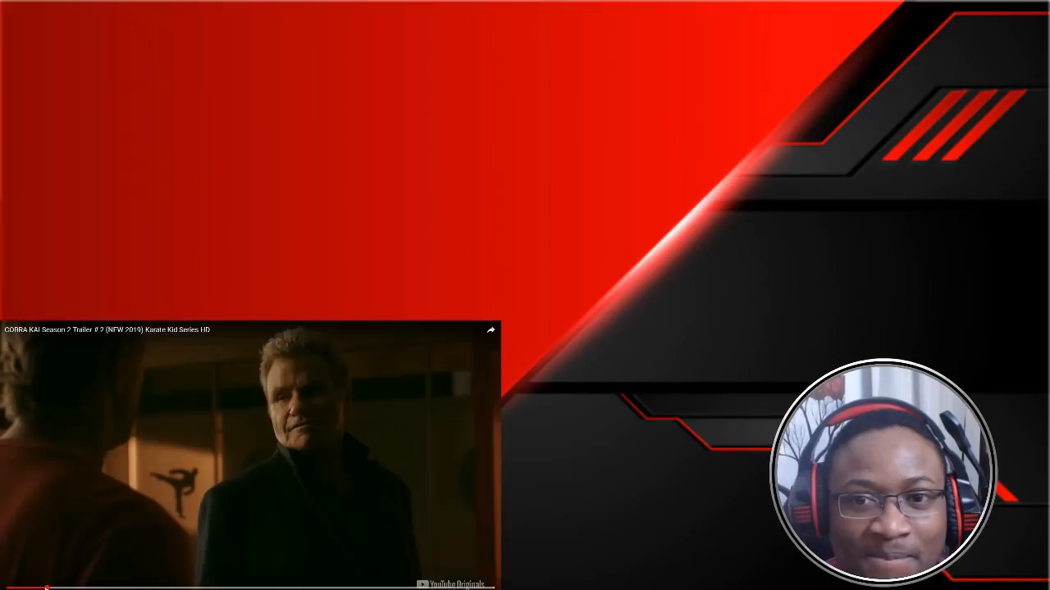